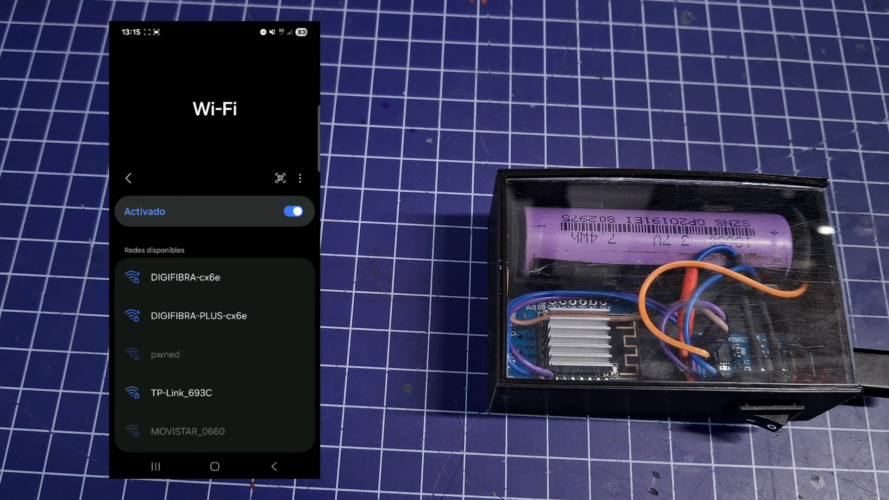
{"action": "left_click", "coordinate": [165, 355]}
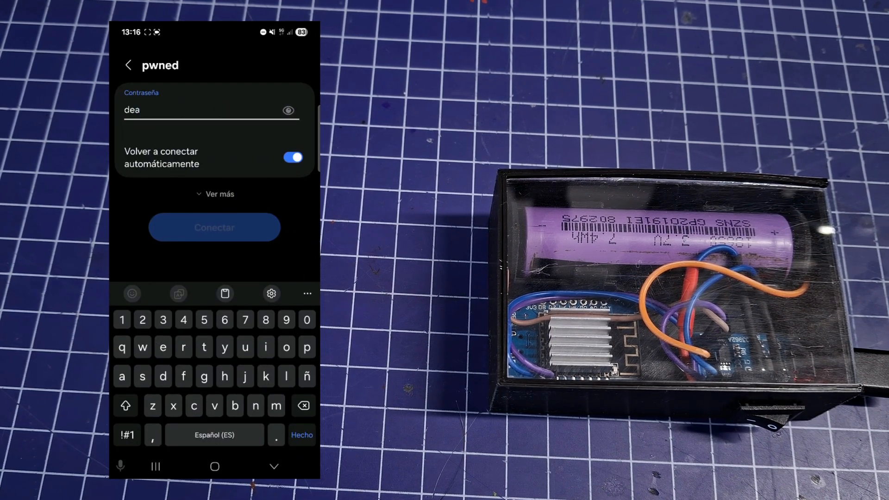
{"action": "type", "text": "hu"}
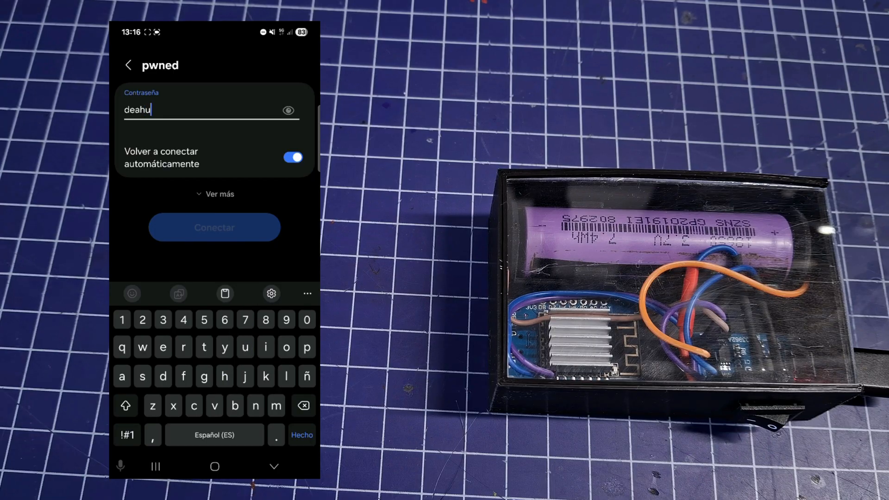